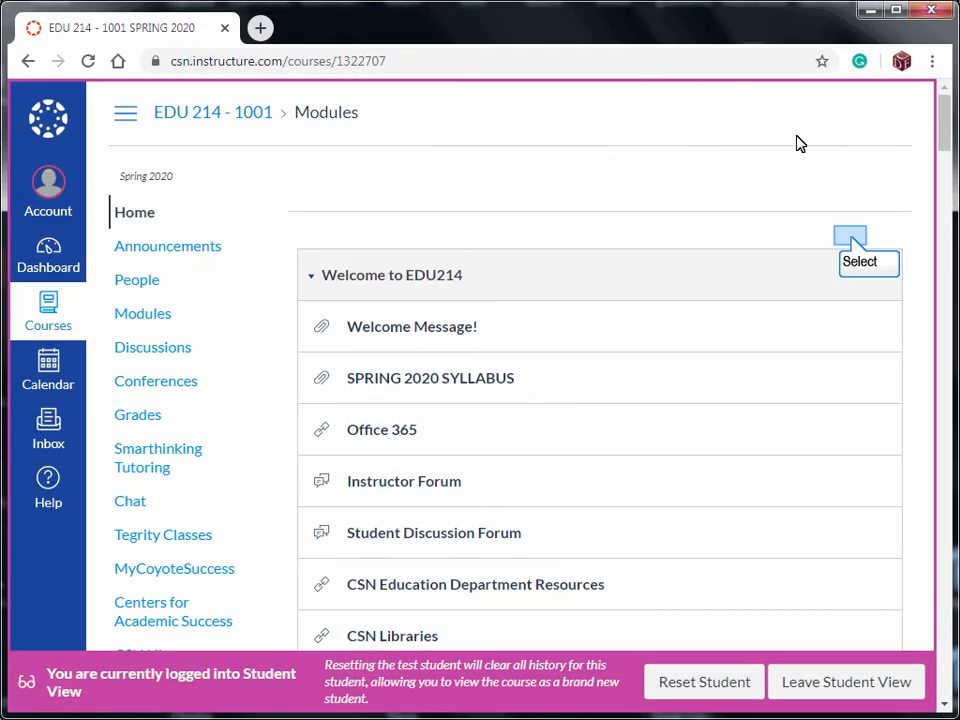
{"action": "mouse_move", "coordinate": [855, 243]}
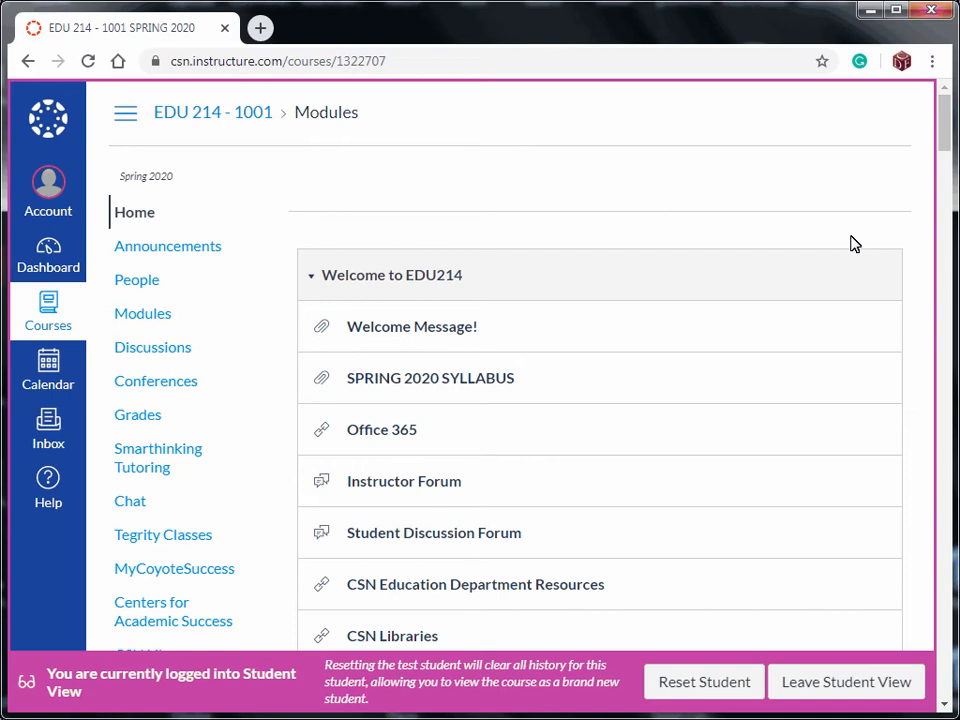
- Scroll the Modules page to Module 9 and open Assignment 7
{"action": "scroll", "scroll_direction": "down", "scroll_amount": 3}
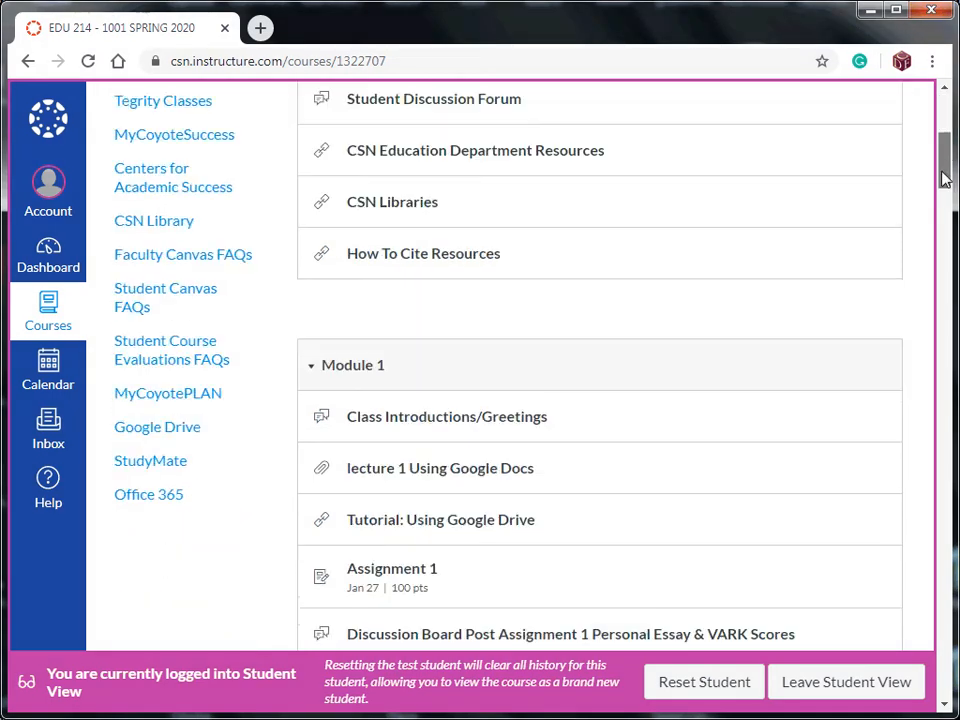
{"action": "scroll", "scroll_direction": "down", "scroll_amount": 3}
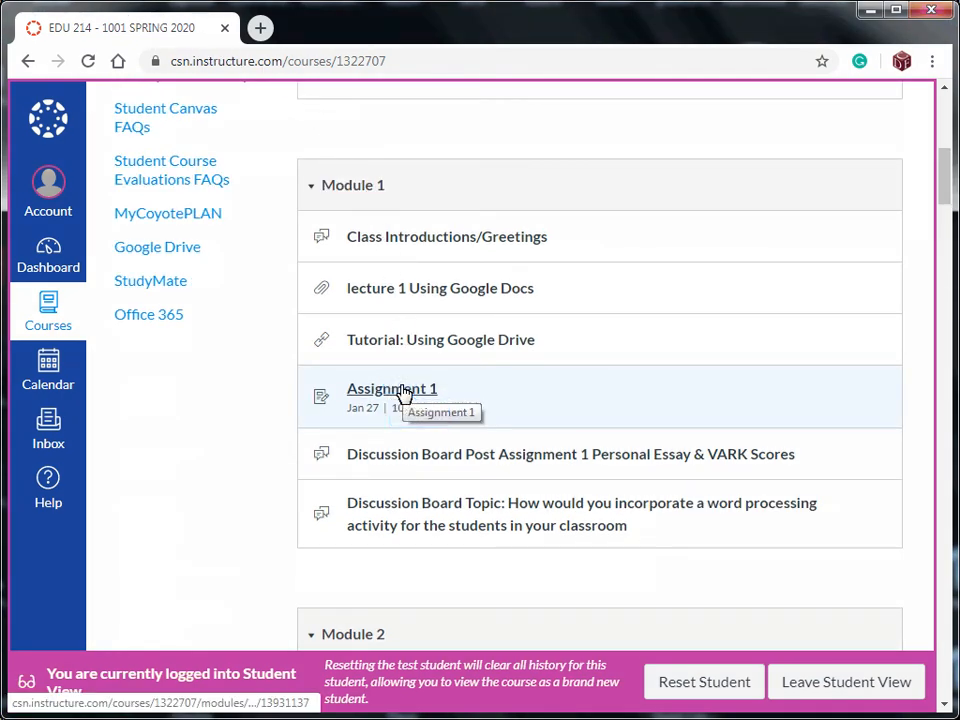
{"action": "scroll", "scroll_direction": "down", "scroll_amount": 3}
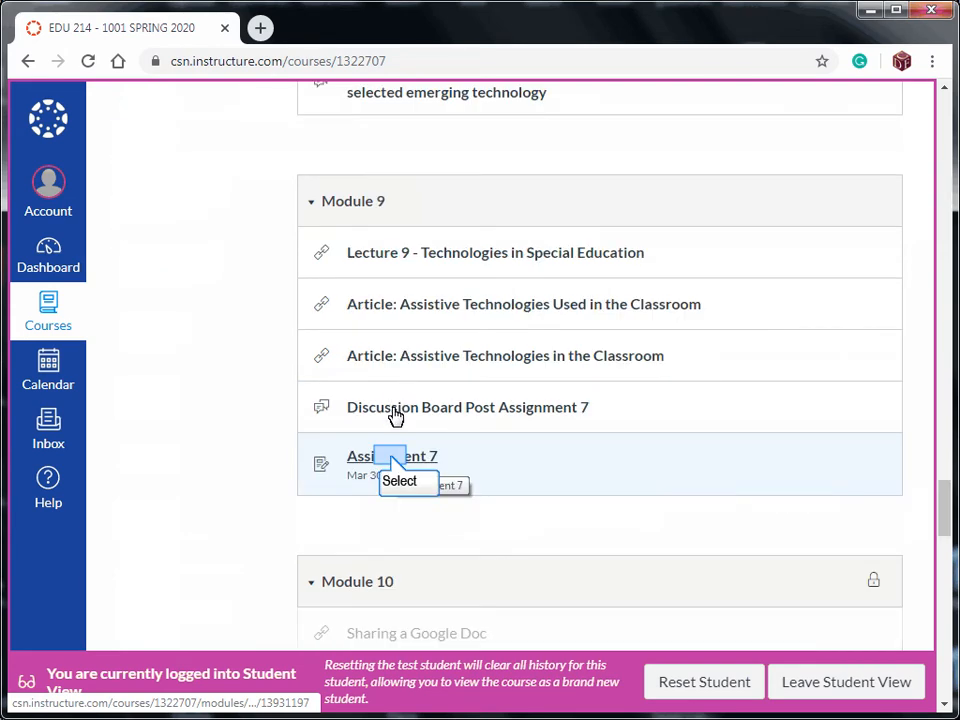
{"action": "left_click", "coordinate": [391, 456]}
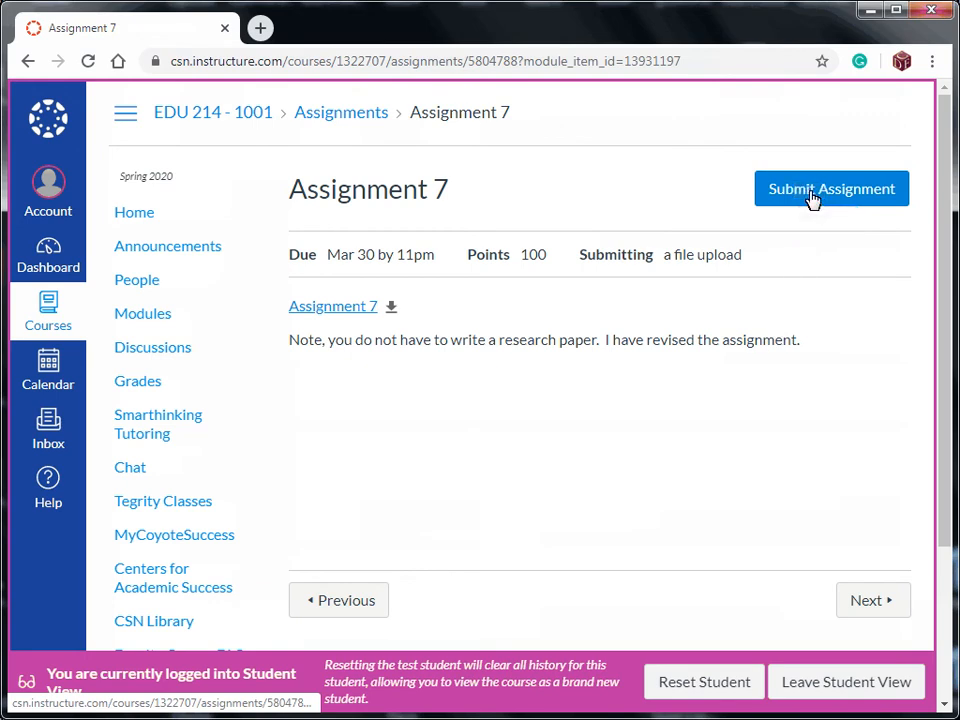
- Start an Assignment 7 submission and scroll to the File Upload form
{"action": "left_click", "coordinate": [831, 189]}
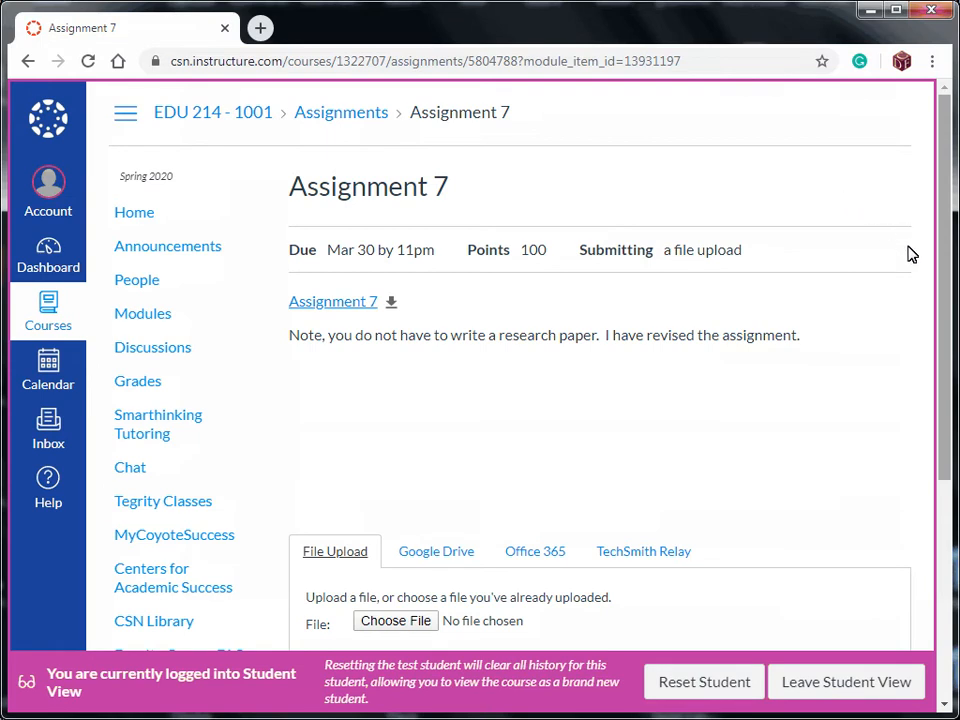
{"action": "scroll", "scroll_direction": "down", "scroll_amount": 3}
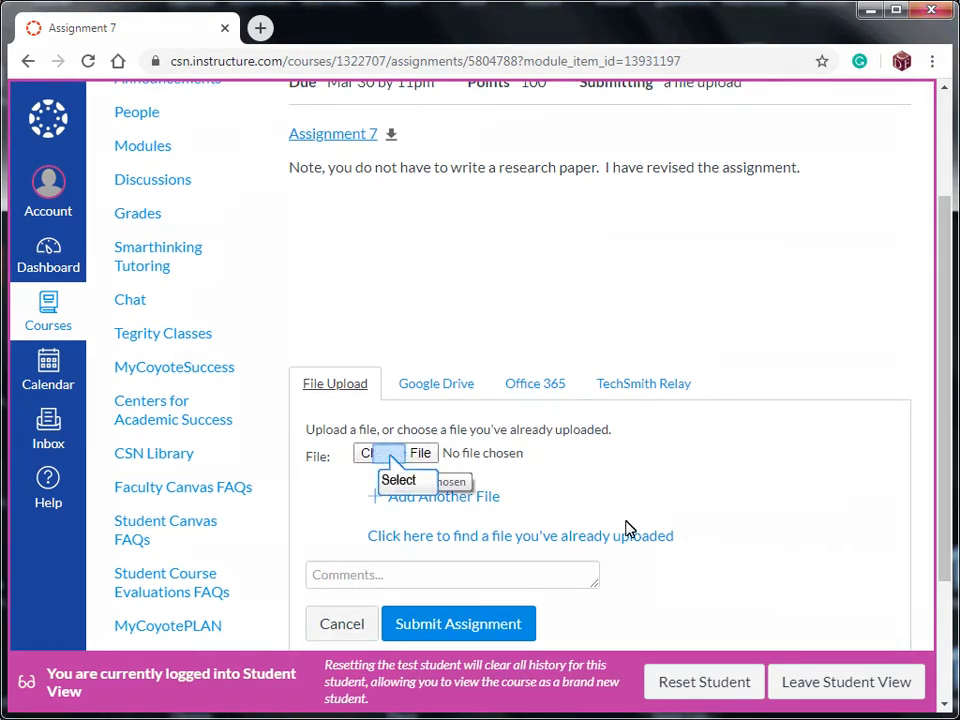
{"action": "mouse_move", "coordinate": [395, 453]}
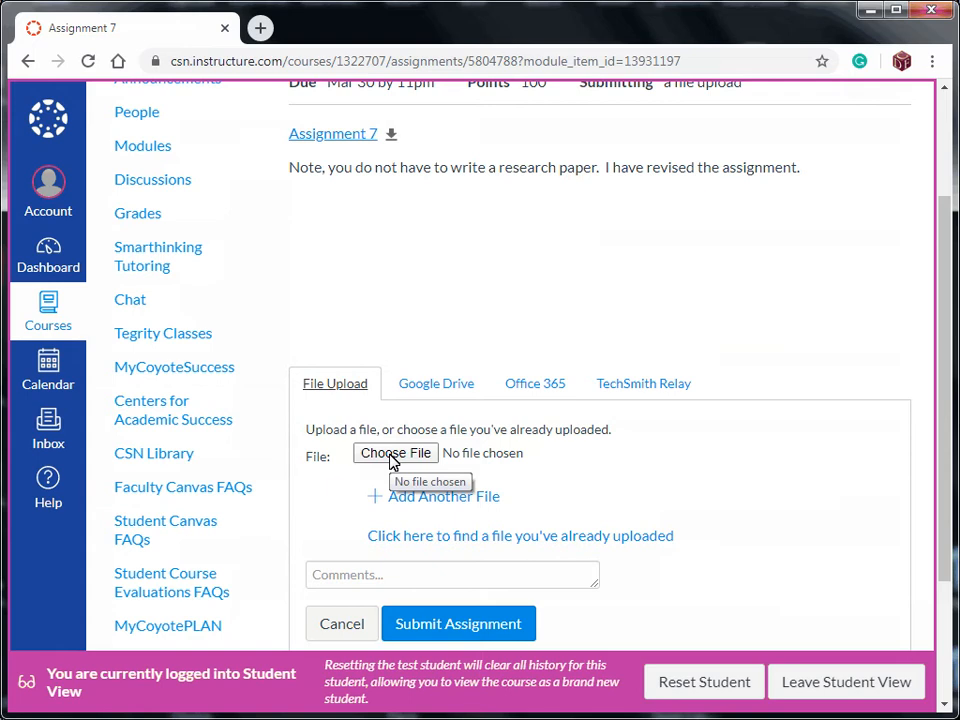
- Choose a PDF file from the computer for the upload field
{"action": "left_click", "coordinate": [395, 453]}
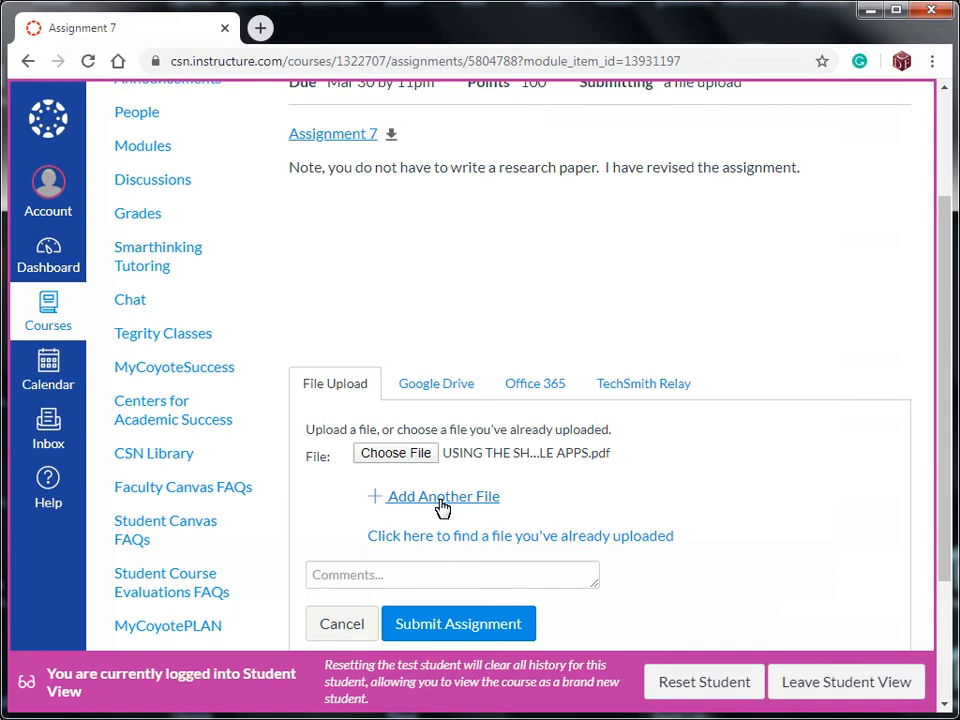
- Add a second upload slot, choose a DOCX file, and scroll to Submit Assignment
{"action": "left_click", "coordinate": [442, 496]}
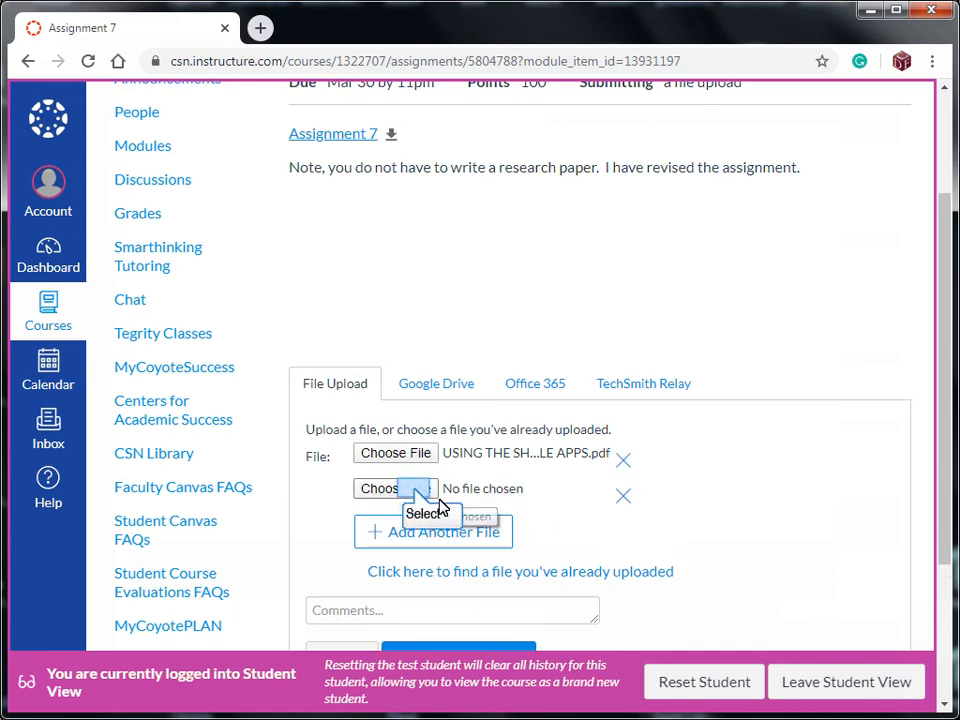
{"action": "left_click", "coordinate": [395, 488]}
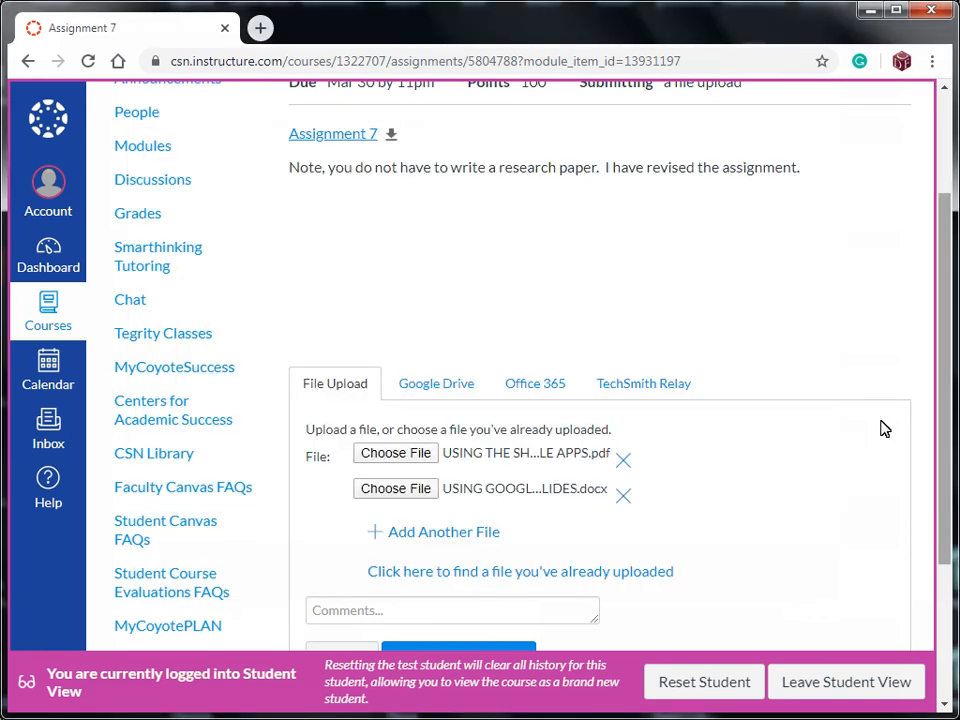
{"action": "mouse_move", "coordinate": [948, 530]}
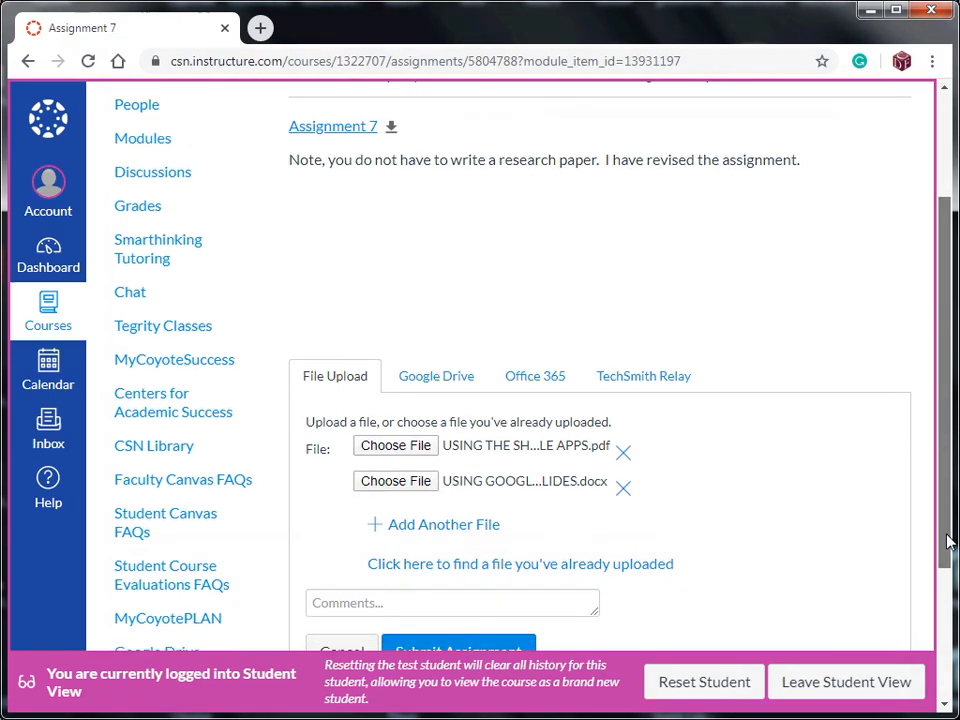
{"action": "scroll", "scroll_direction": "down", "scroll_amount": 3}
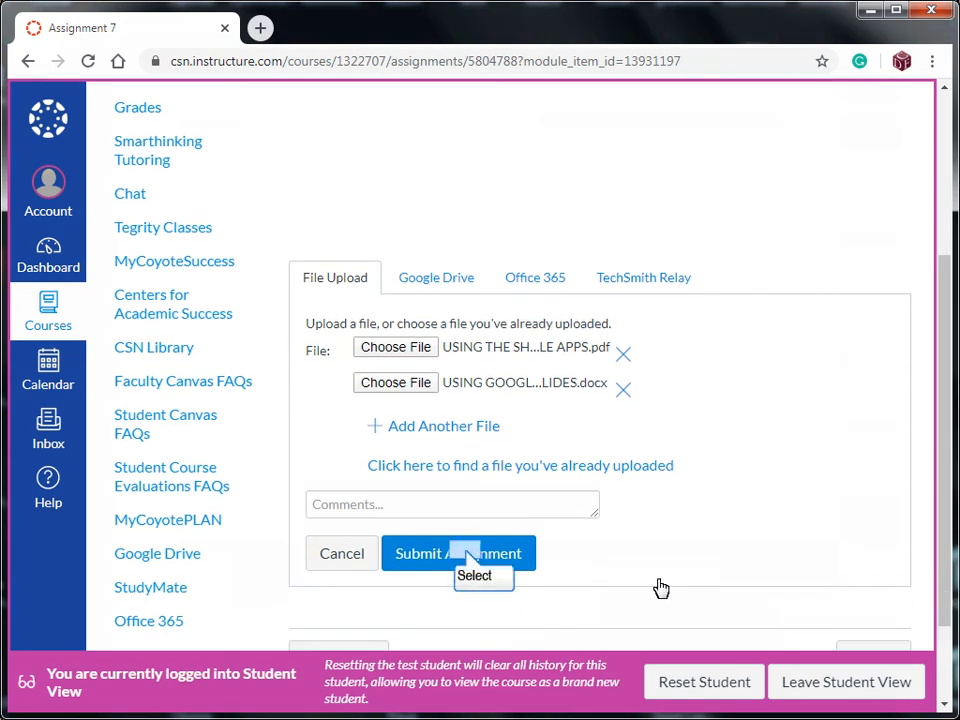